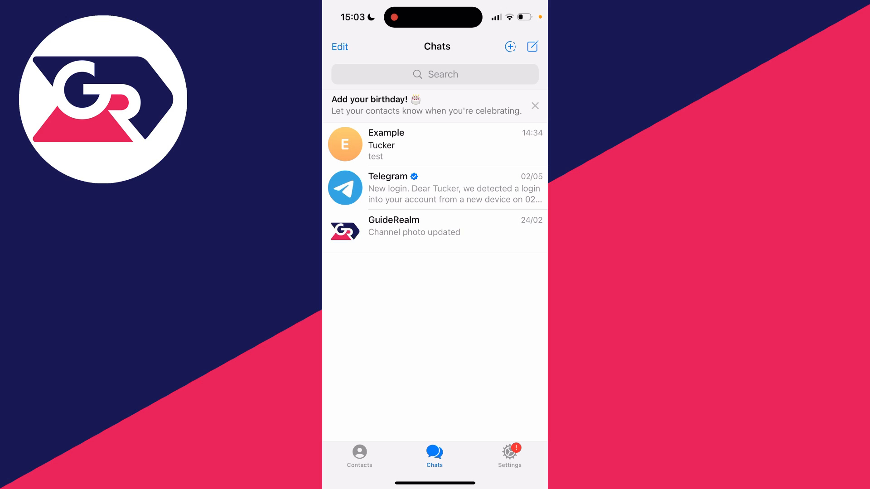
# Start a new message from the Chats screen's compose icon
pyautogui.click(532, 46)
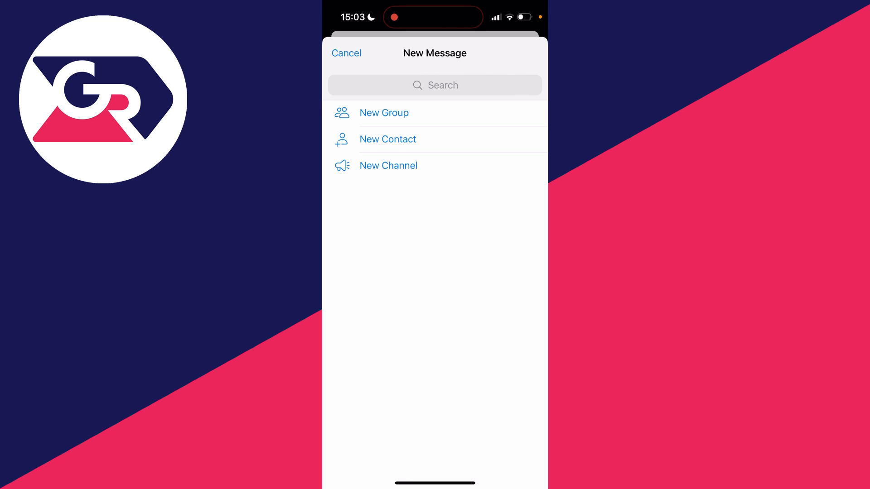
# Search for the username 'Rob' and open his chat from the Global Search results
pyautogui.click(435, 85)
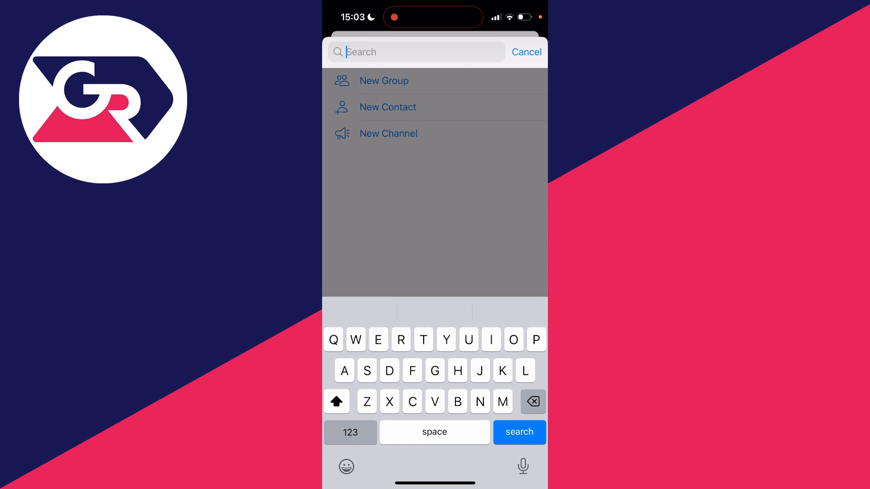
pyautogui.write('Rob')
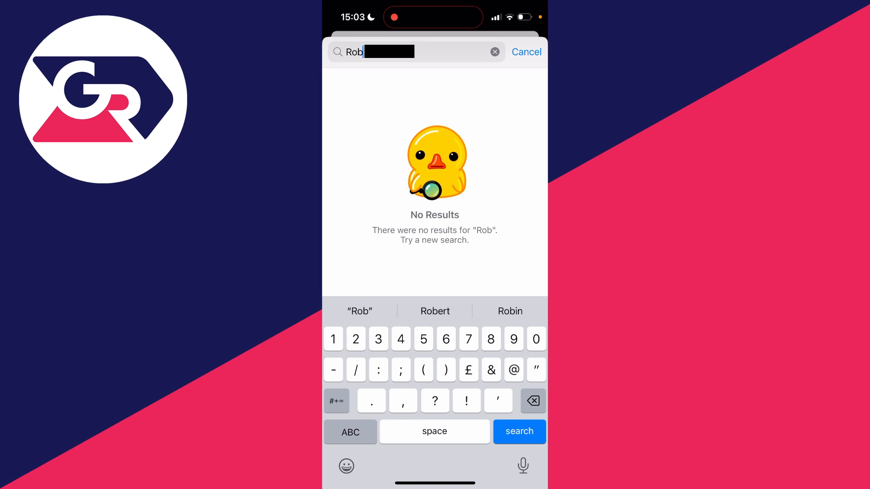
pyautogui.click(518, 432)
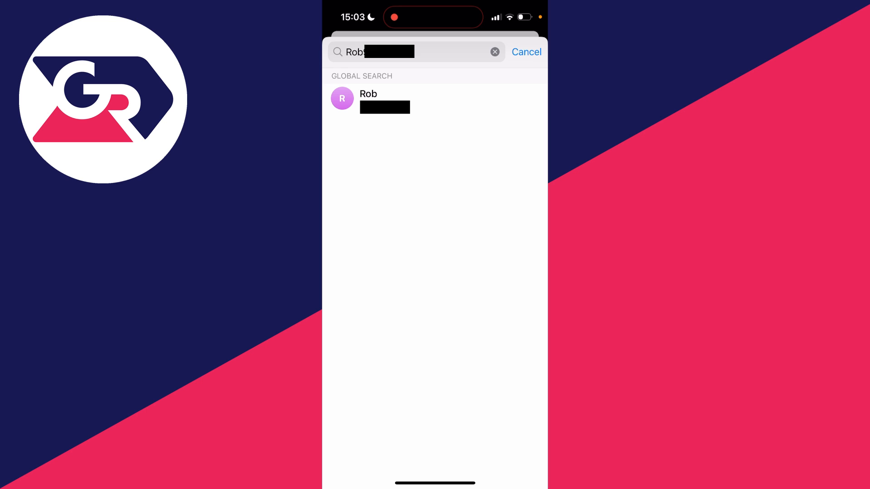
pyautogui.click(370, 98)
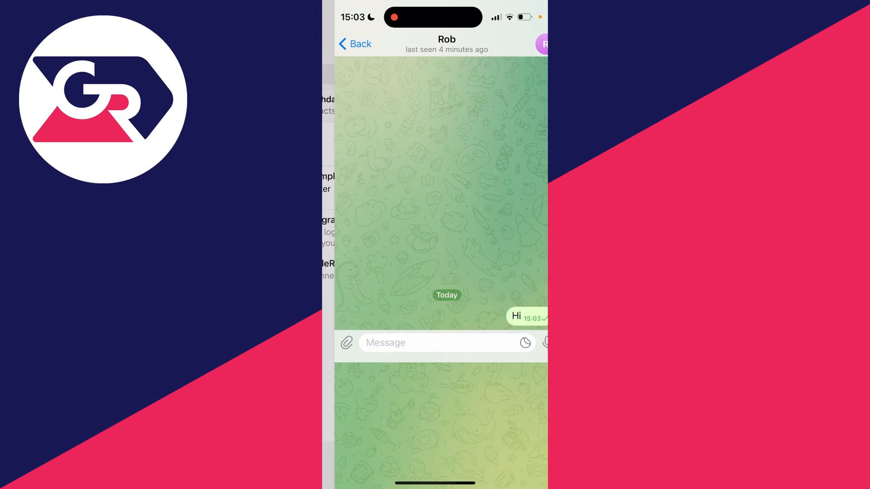
# Return to the chat list, where Rob's chat with 'Hi' now appears at the top
pyautogui.click(355, 43)
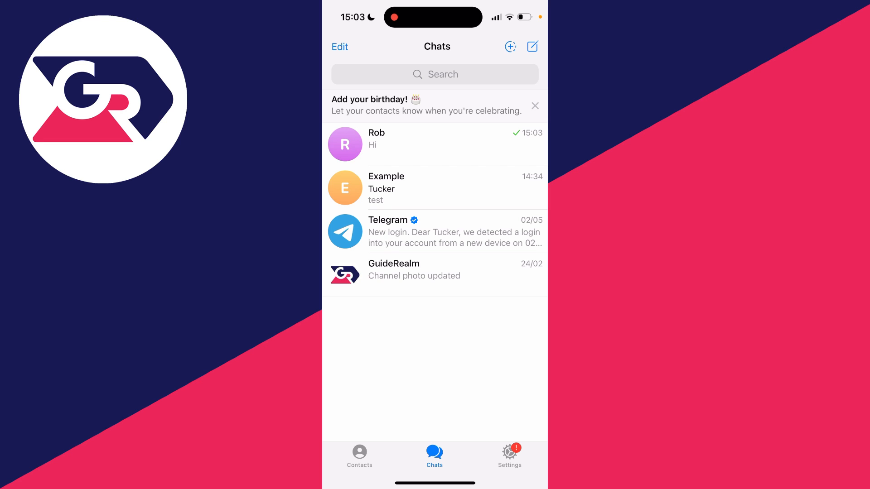
# Open the chat with Tucker, the only saved contact, from the Contacts list
pyautogui.click(359, 456)
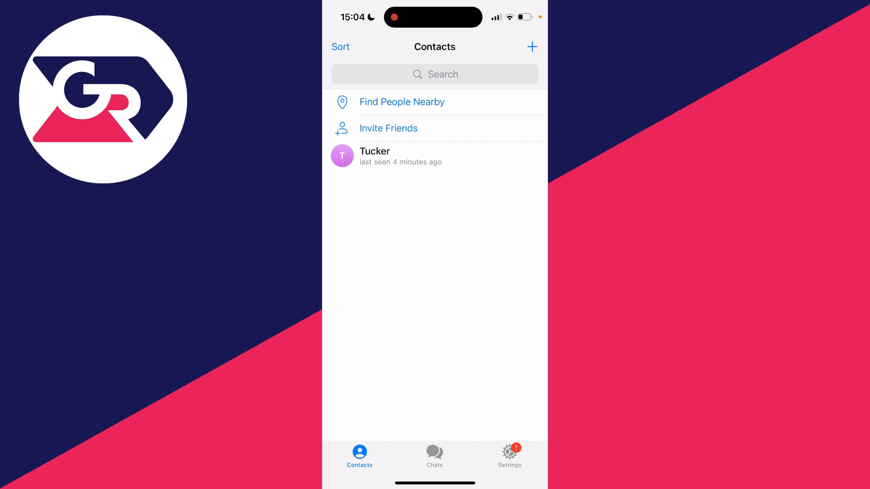
pyautogui.click(387, 156)
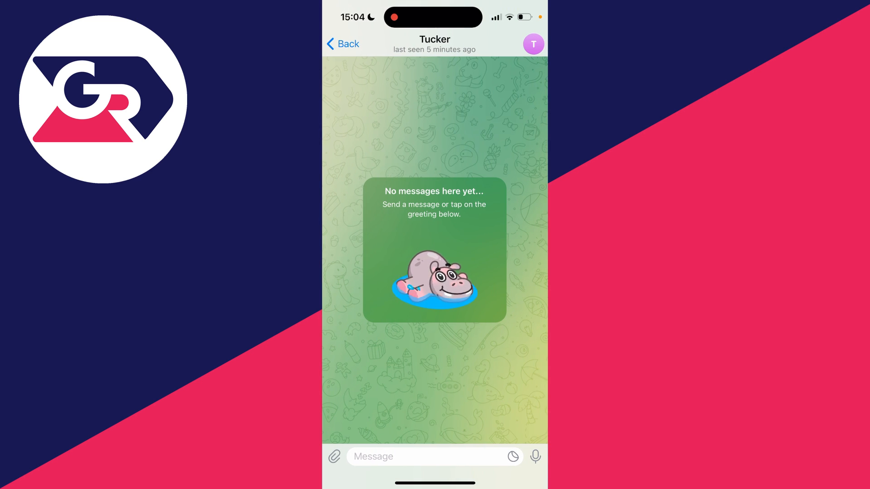